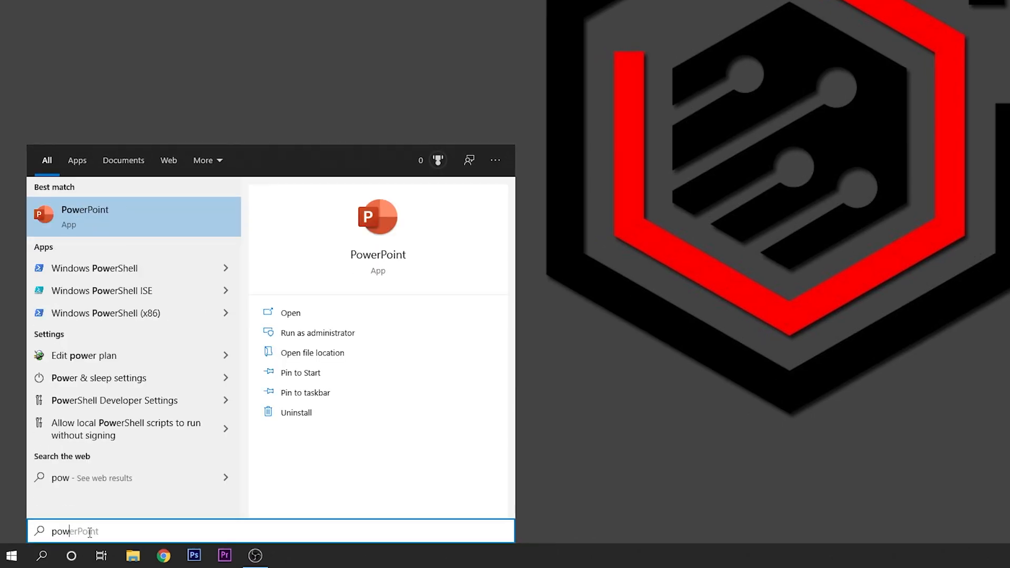
Search 'power plan' and go to the Power Options page listing all plans
{"action": "type", "text": "power pla"}
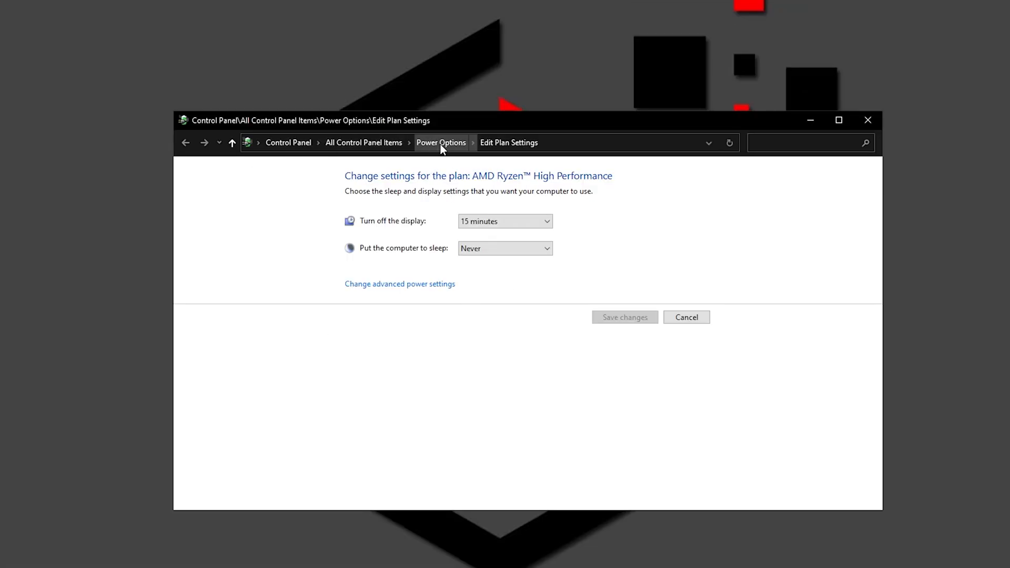
{"action": "left_click", "coordinate": [441, 143]}
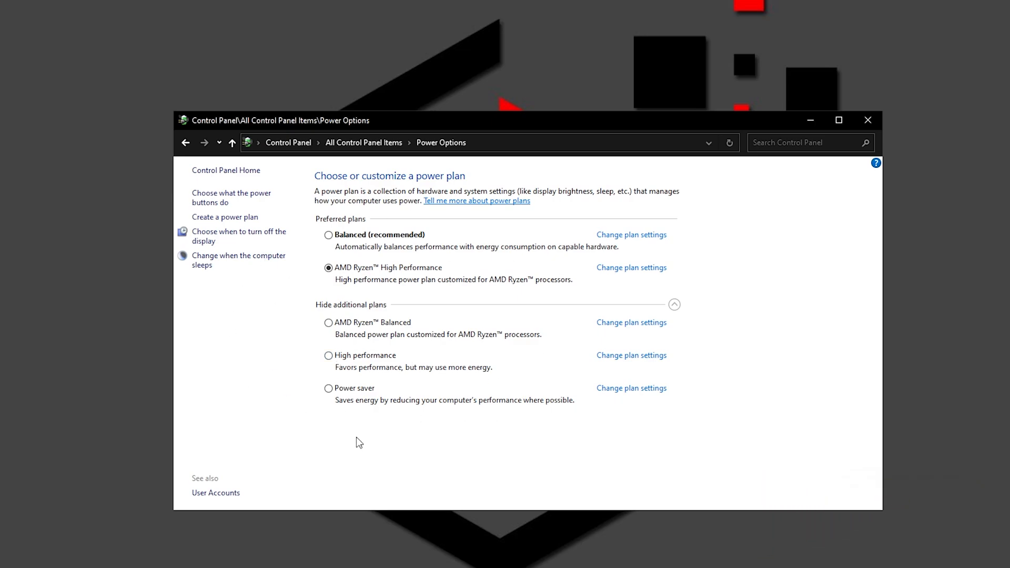
{"action": "mouse_move", "coordinate": [537, 451]}
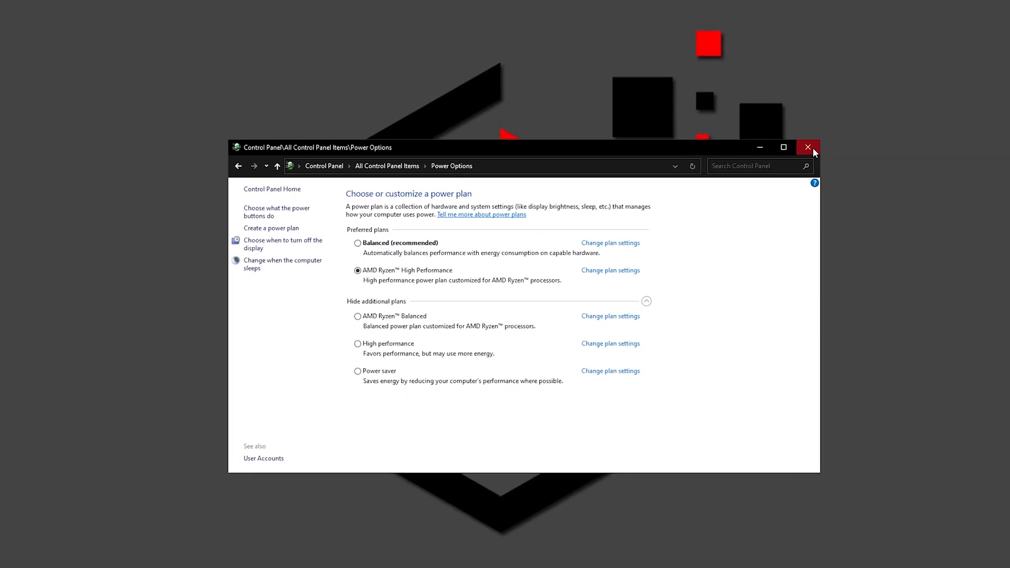
Close Power Options and run Command Prompt (cmd) as administrator
{"action": "left_click", "coordinate": [807, 147]}
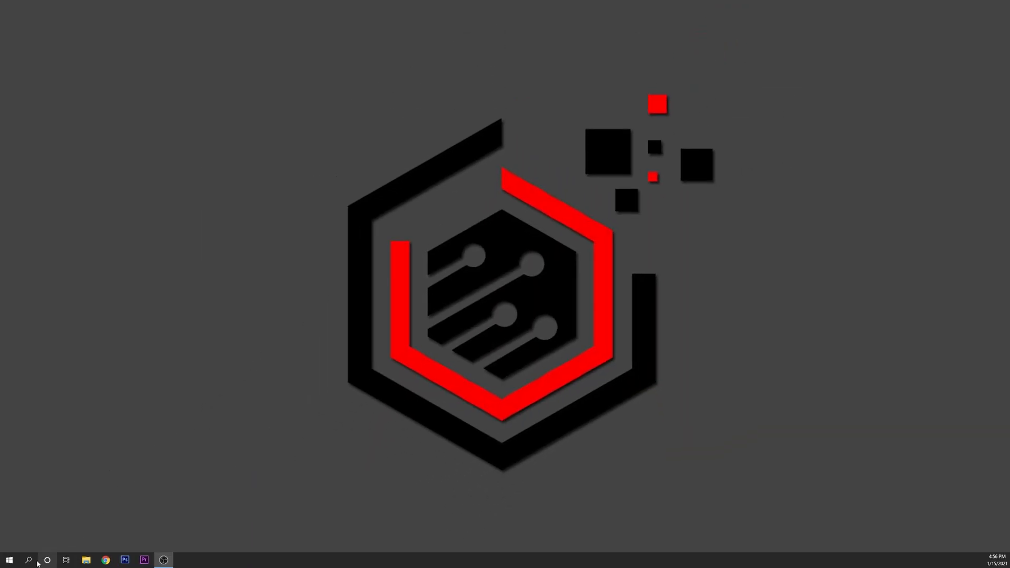
{"action": "left_click", "coordinate": [29, 559]}
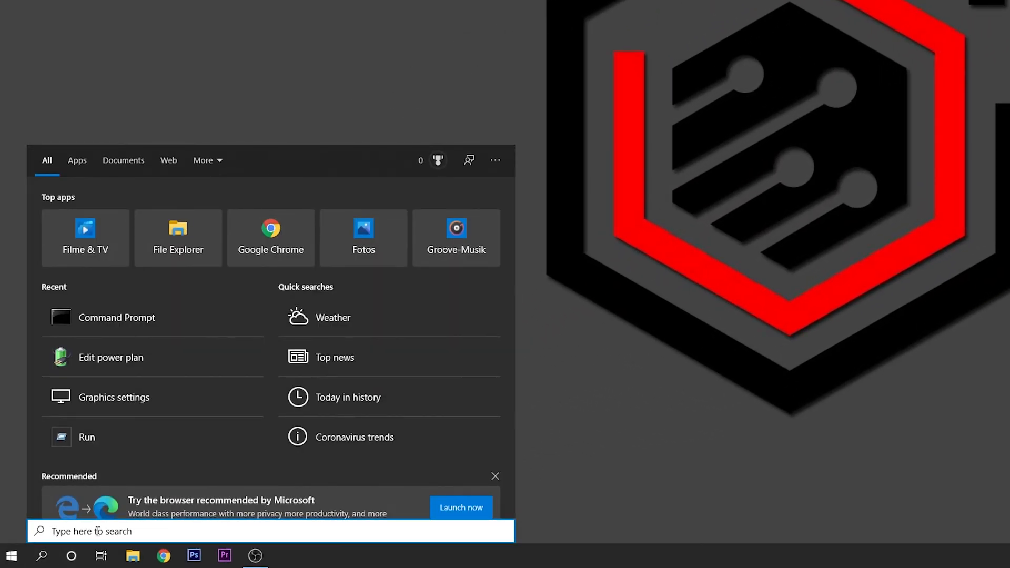
{"action": "type", "text": "cmd"}
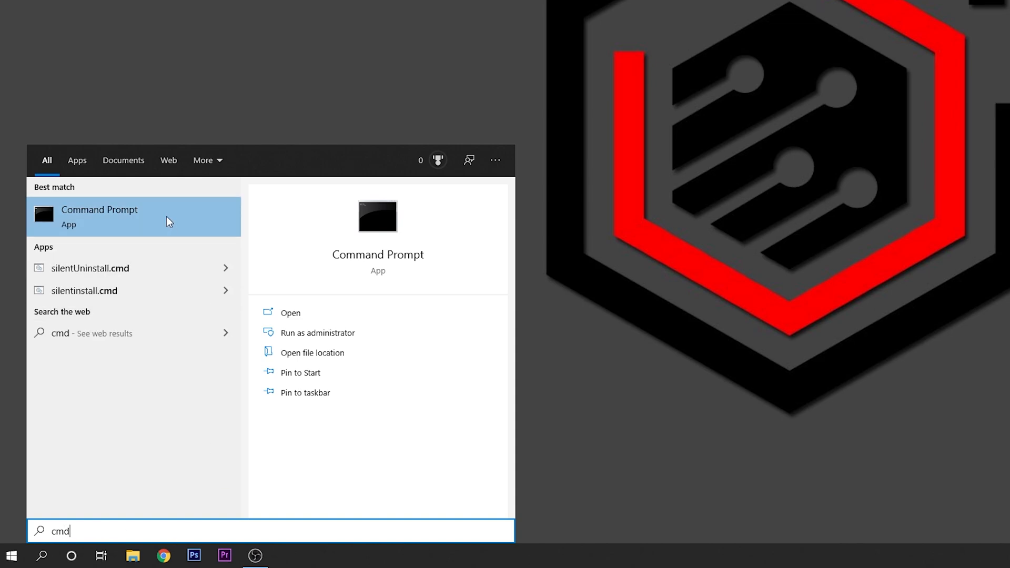
{"action": "right_click", "coordinate": [99, 216]}
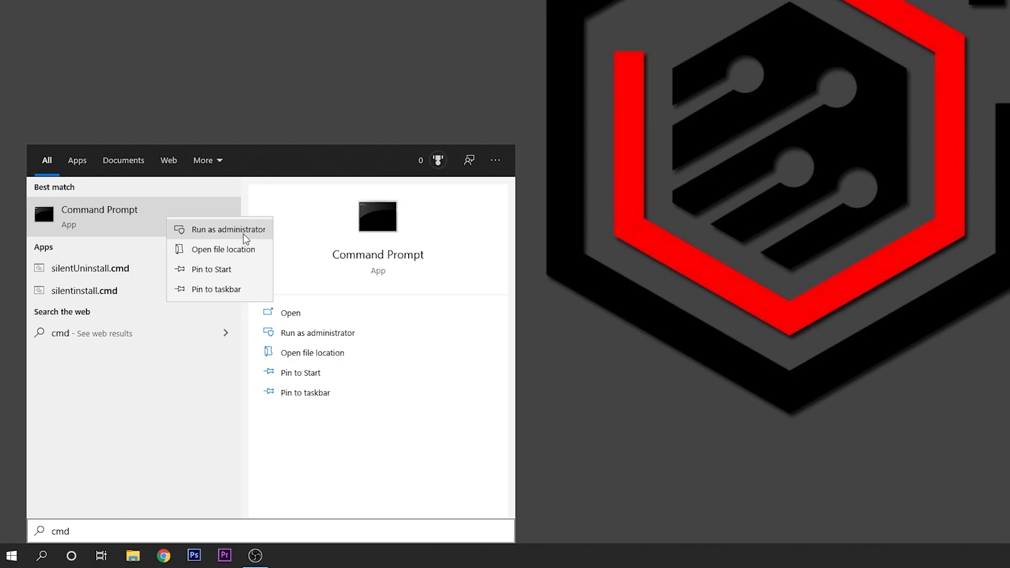
{"action": "left_click", "coordinate": [228, 229]}
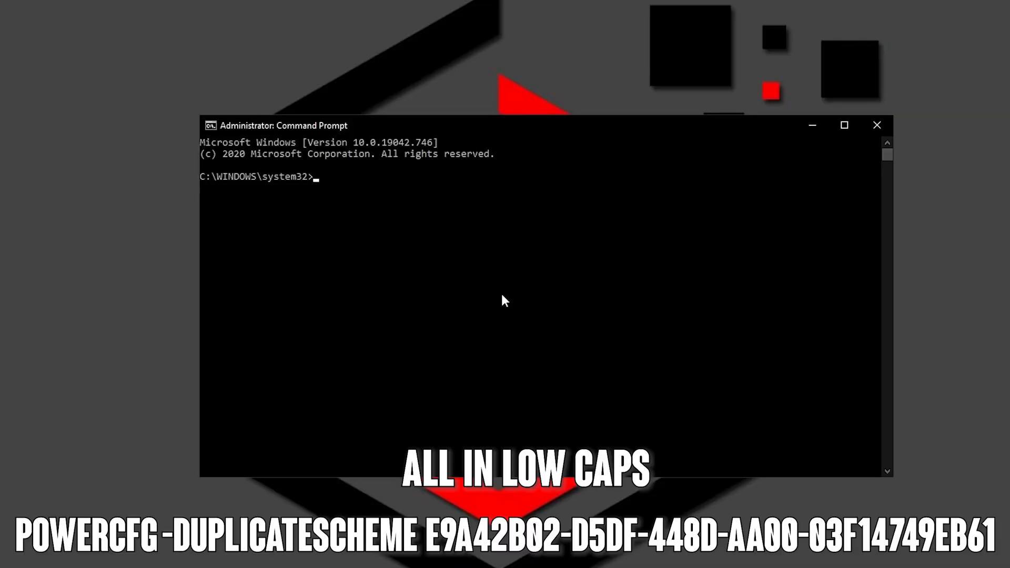
Run powercfg -duplicatescheme e9a42b02-d5df-448d-aa00-03f14749eb61 and close Command Prompt
{"action": "type", "text": "powercfg -duplicatescheme e9a42b02-d5df-448d-aa00-03f14749eb61"}
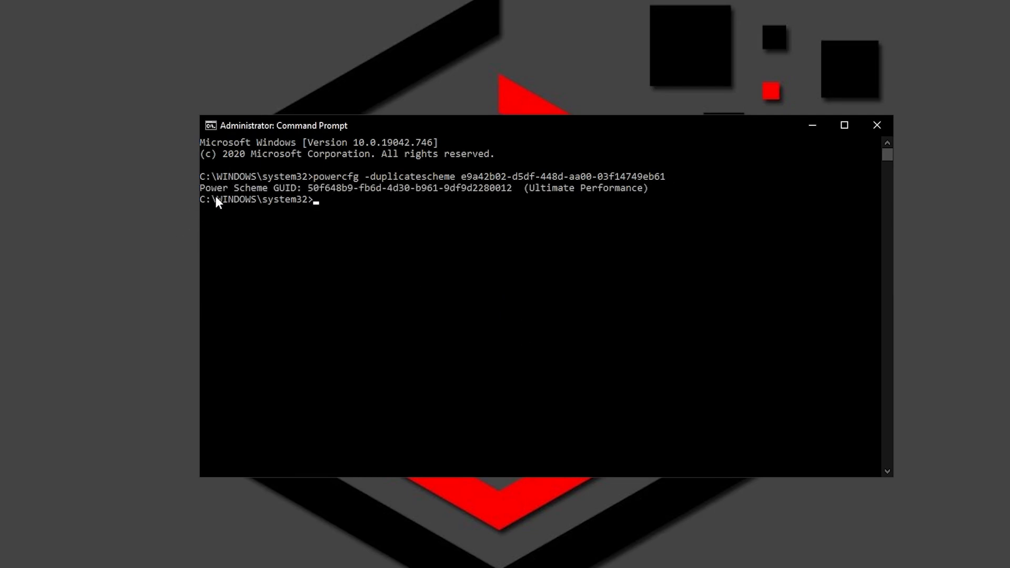
{"action": "mouse_move", "coordinate": [656, 200]}
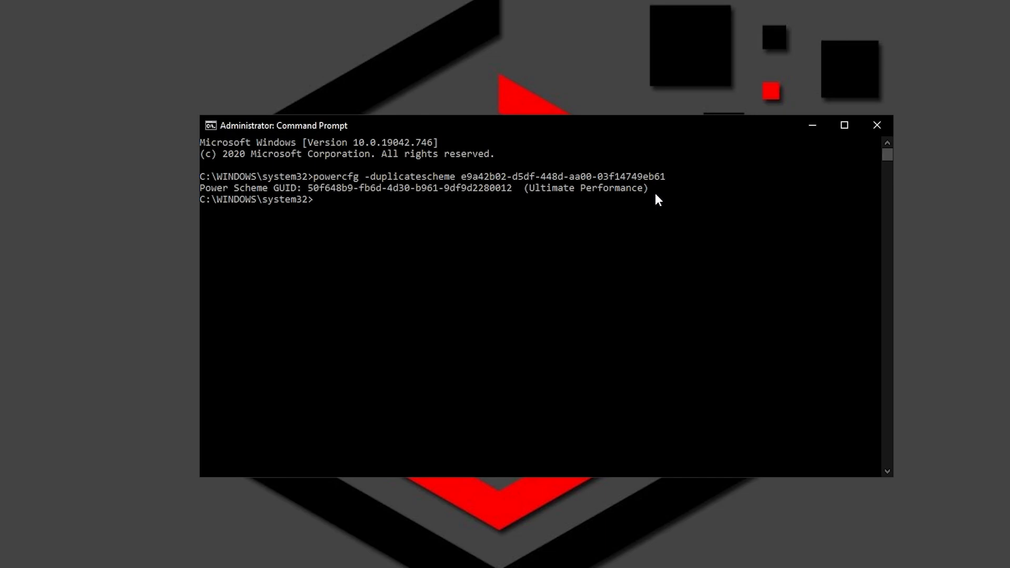
{"action": "left_click", "coordinate": [41, 555]}
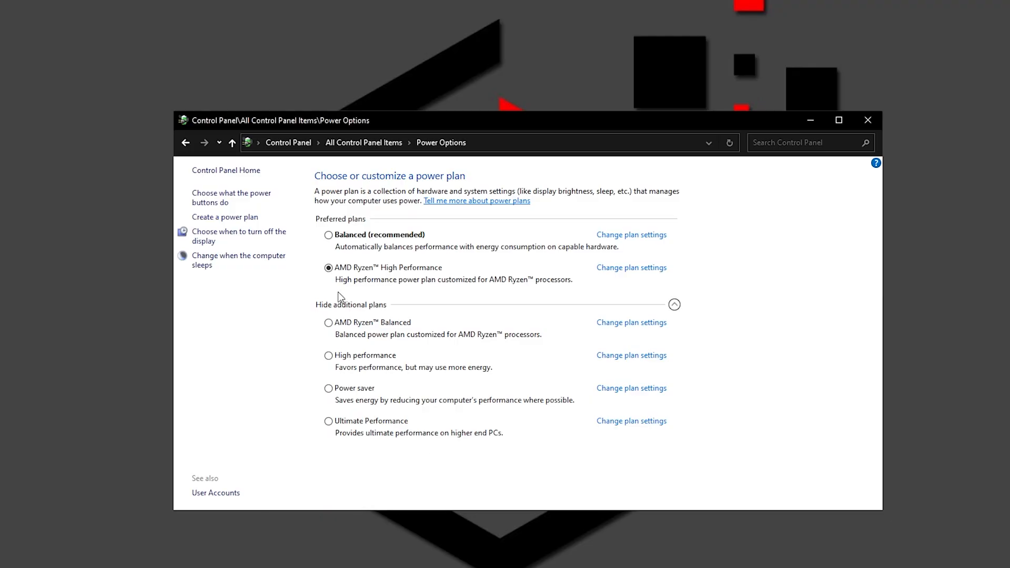
{"action": "mouse_move", "coordinate": [330, 422]}
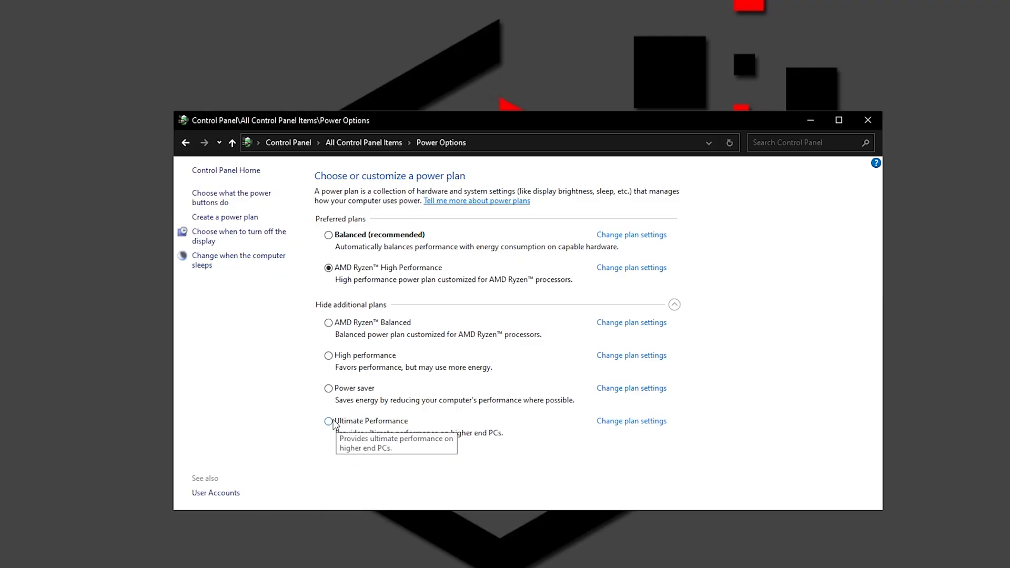
Select the Ultimate Performance plan as active and close Power Options
{"action": "left_click", "coordinate": [328, 421]}
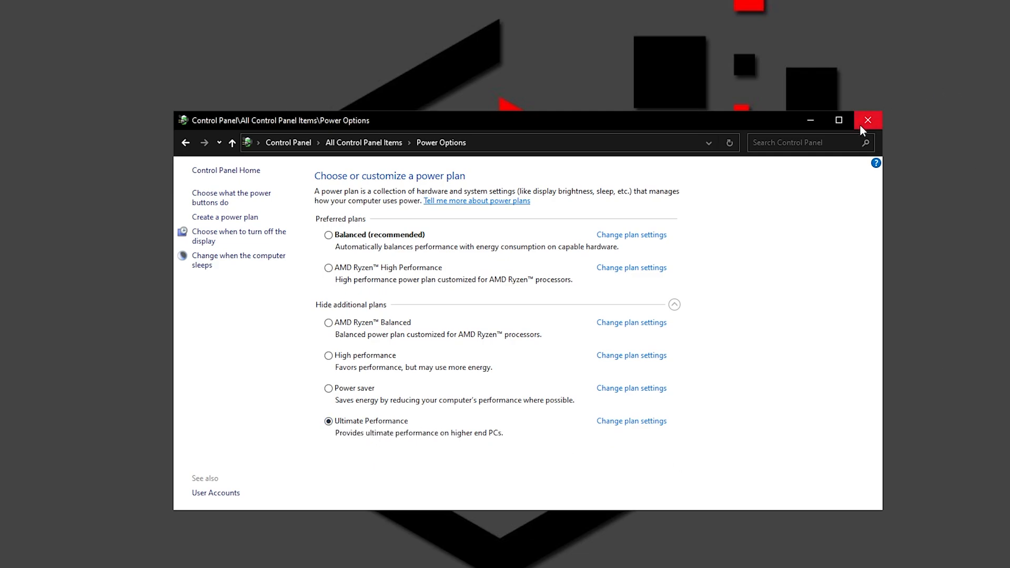
{"action": "left_click", "coordinate": [868, 120]}
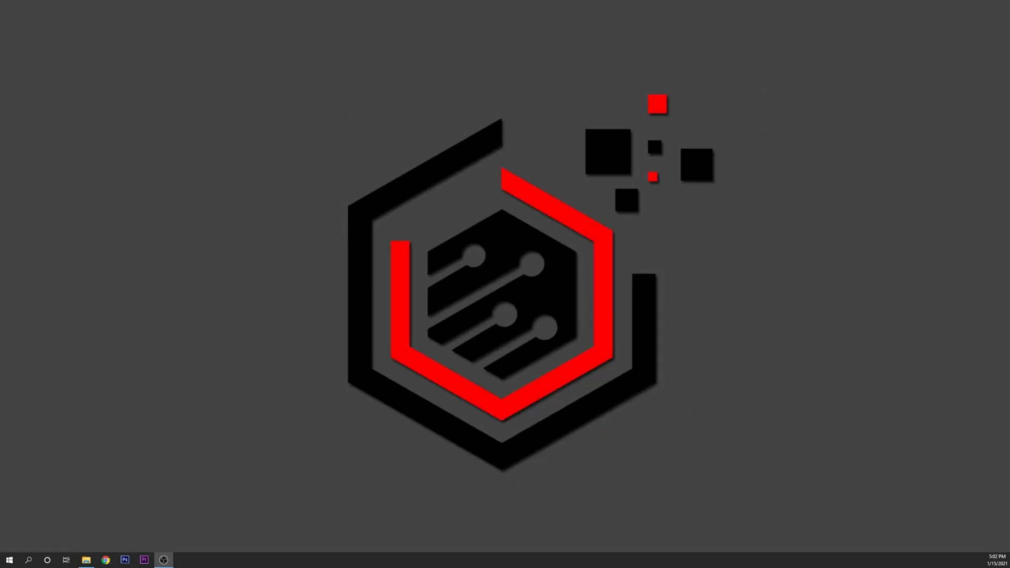